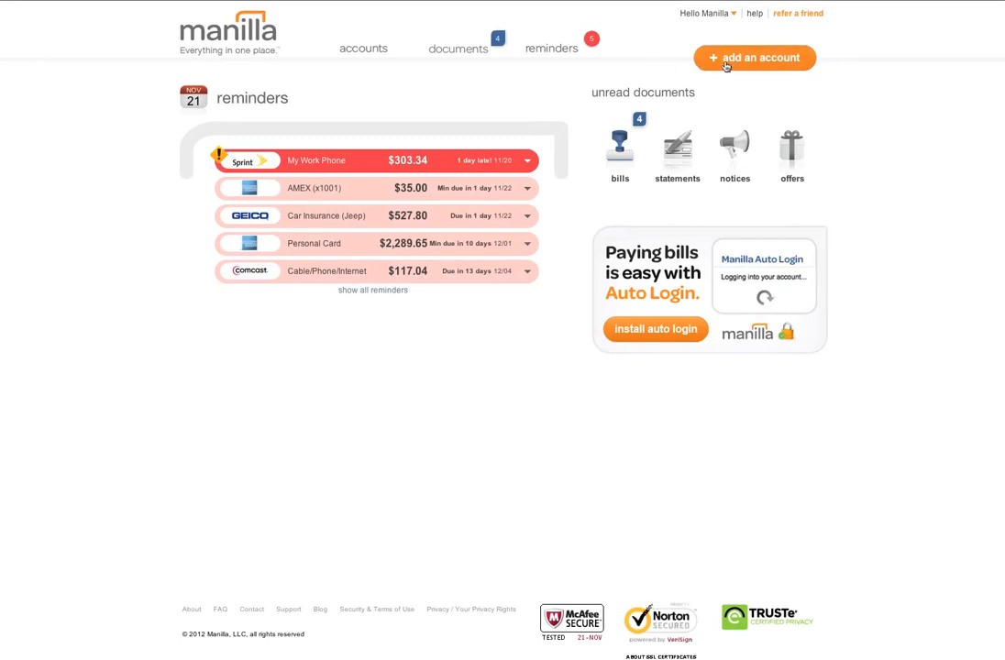
Start the add-an-account flow from the reminders dashboard.
click(753, 57)
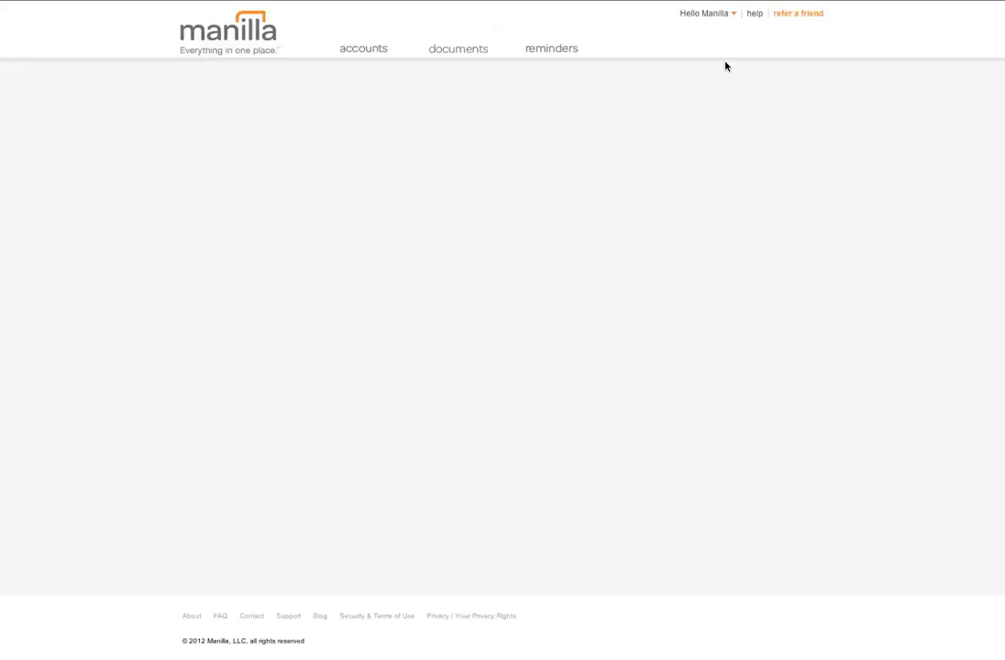
Search the account finder for 'Comcast' and select it from the suggestions.
click(363, 47)
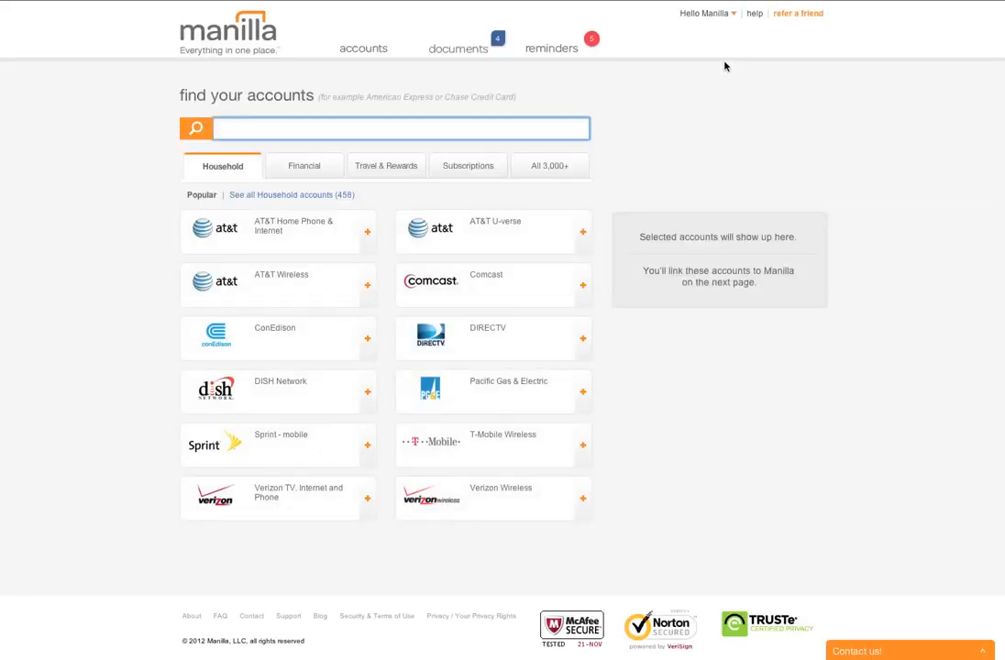
text(Co)
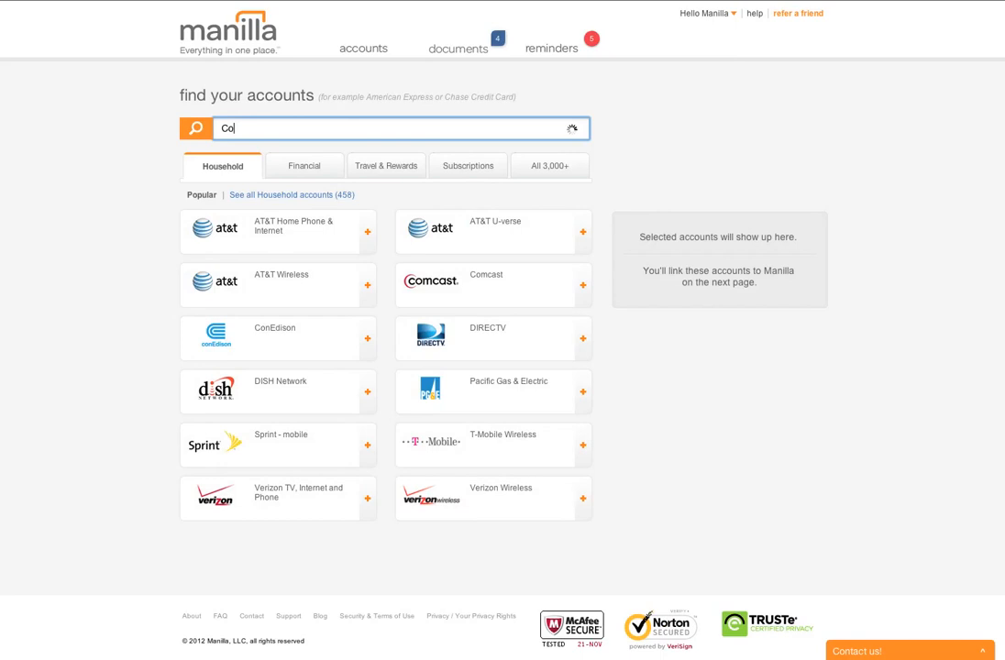
text(mcast)
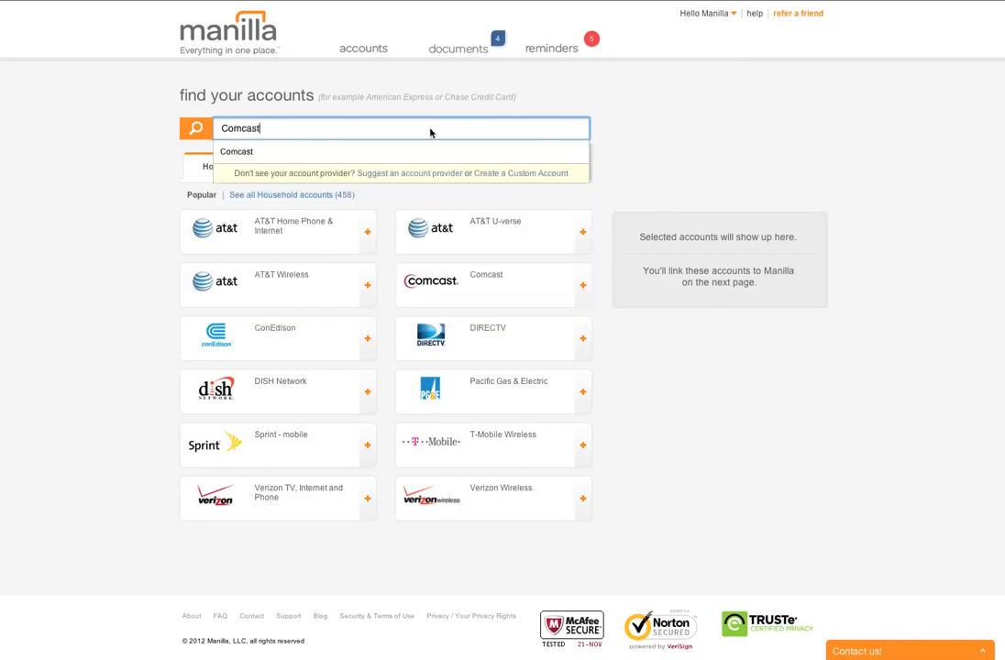
click(236, 151)
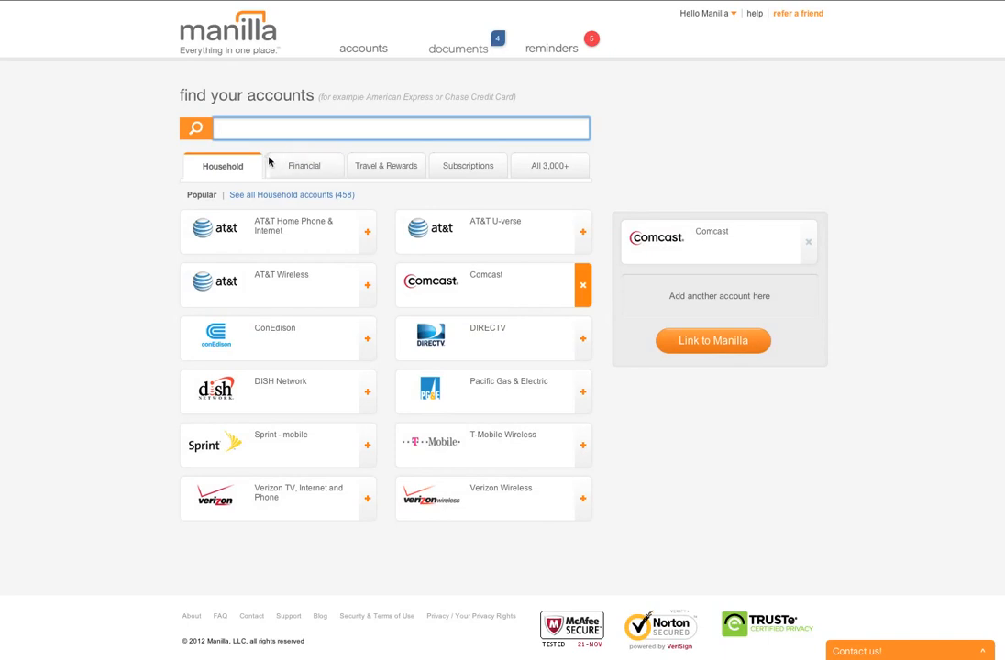
mouse_move(240, 168)
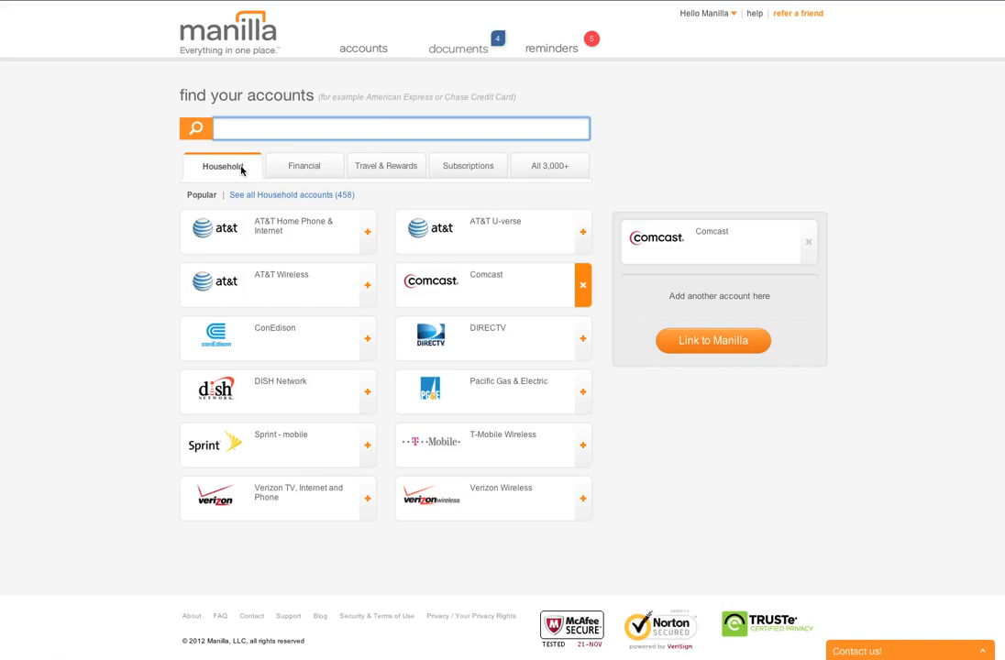
Browse the Financial, Travel & Rewards and Subscriptions categories, then show All 3,000+ providers.
click(304, 166)
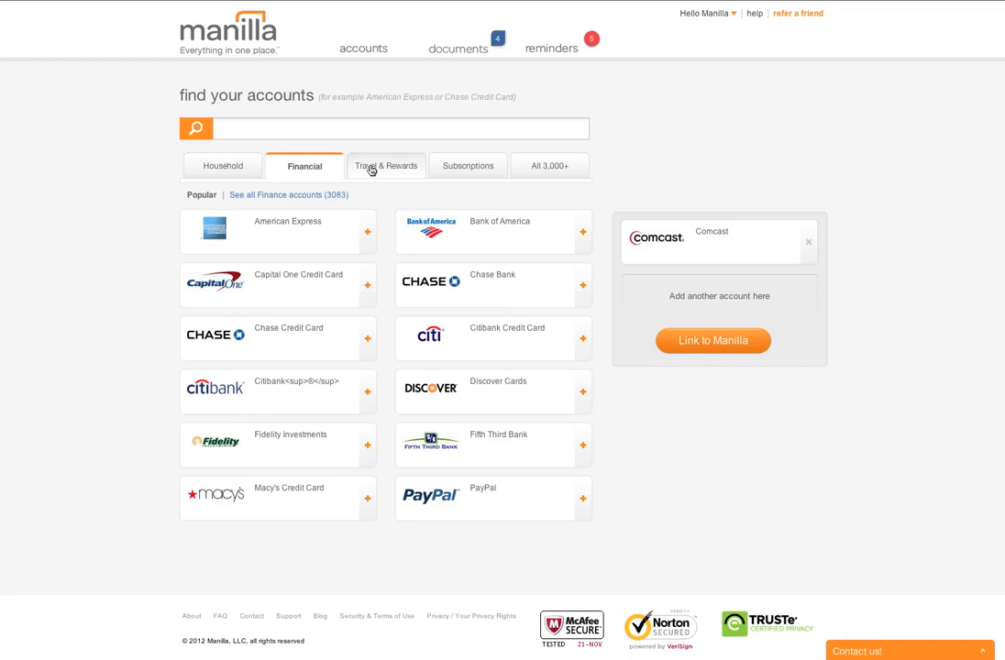
click(385, 165)
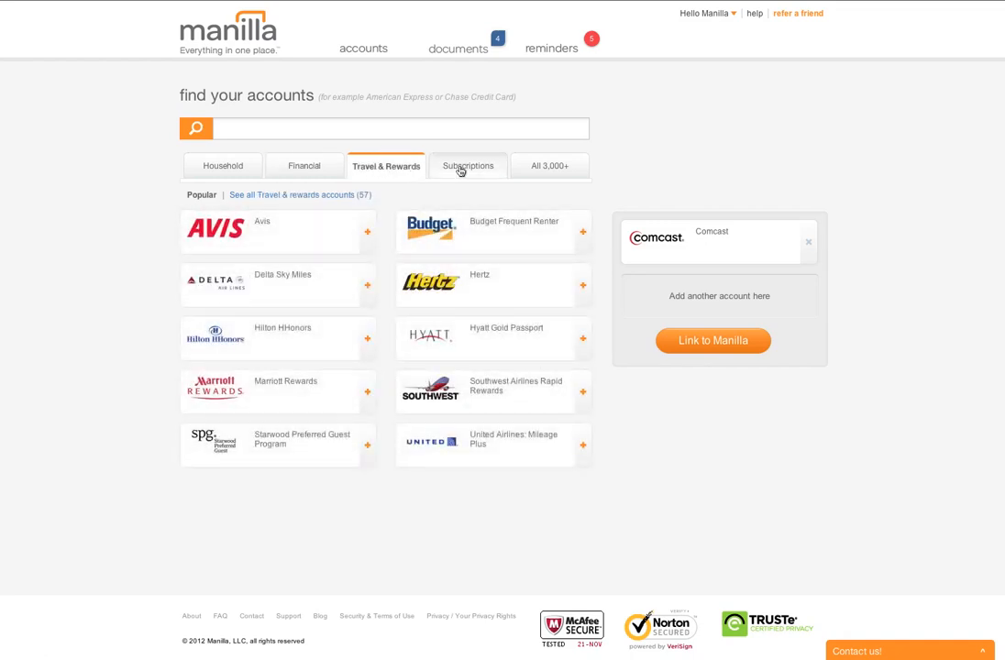
click(467, 166)
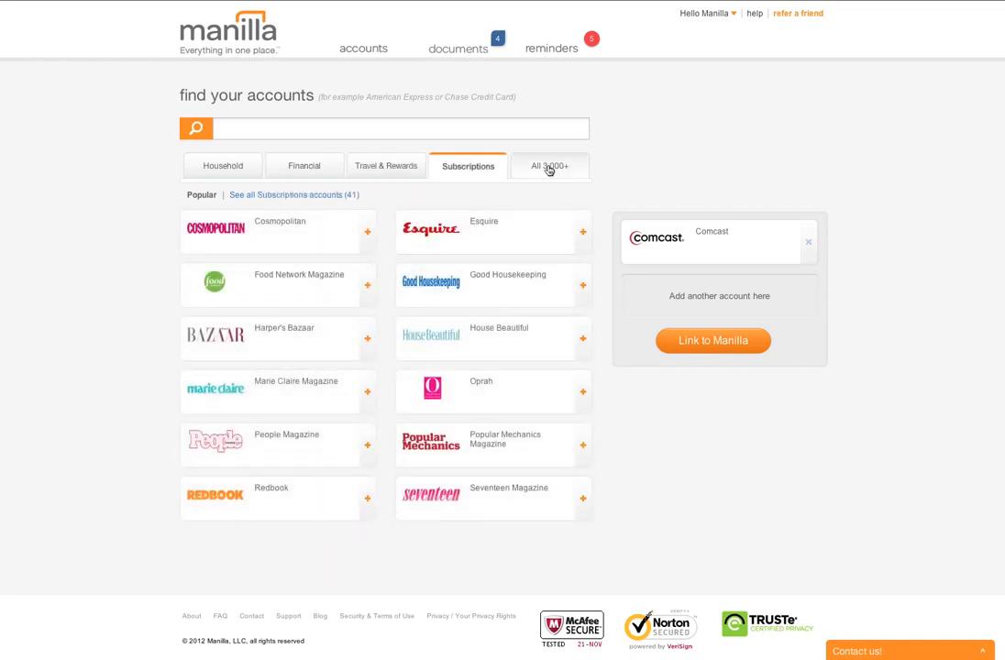
click(549, 166)
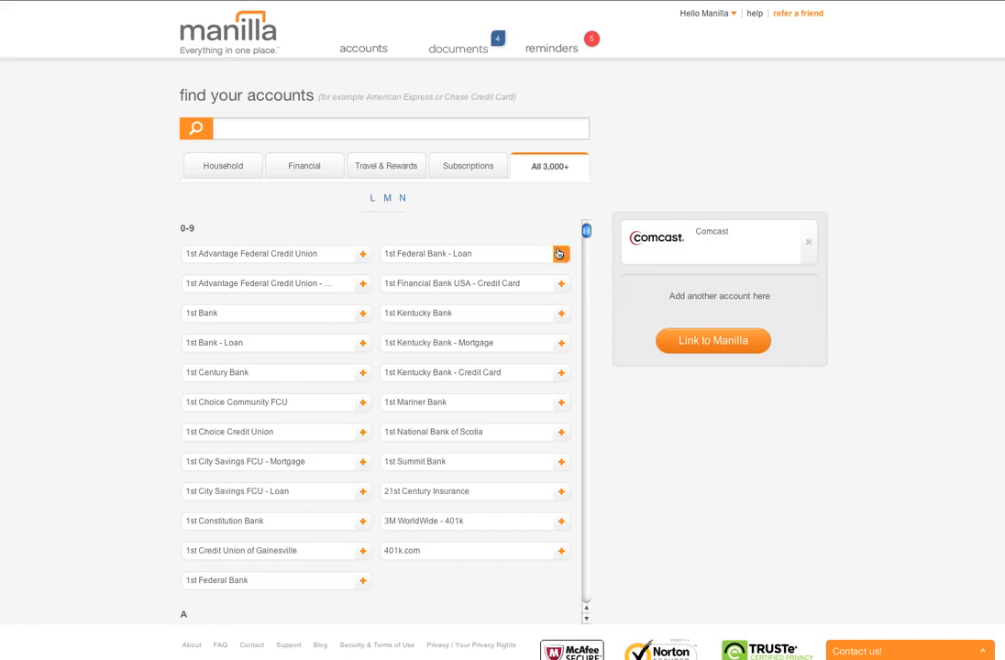
Add 1st Federal Bank - Loan to the selection with Comcast and link both to Manilla.
click(560, 253)
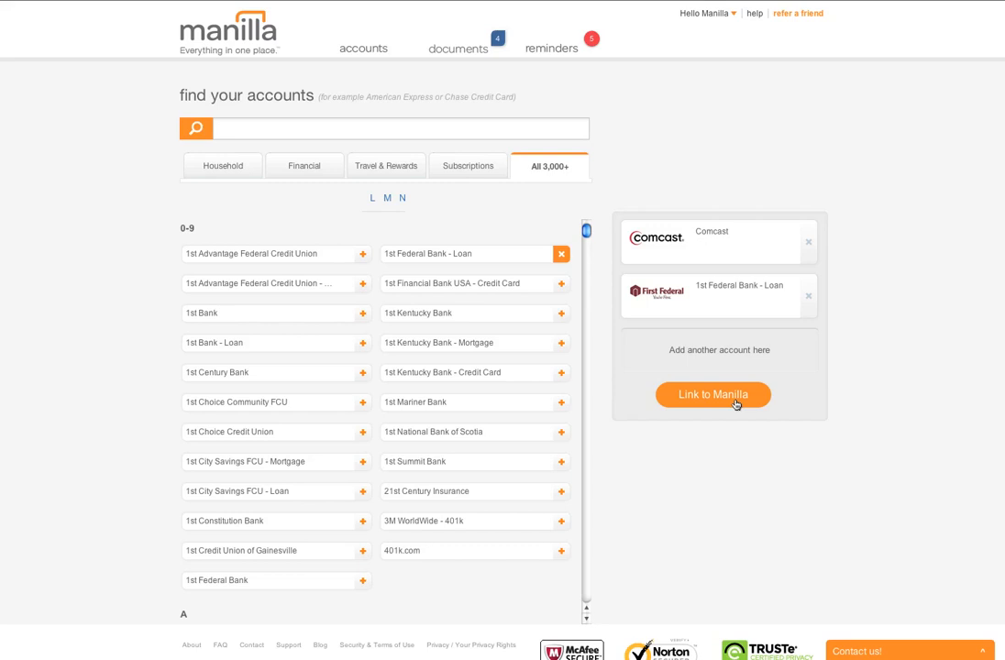
click(712, 394)
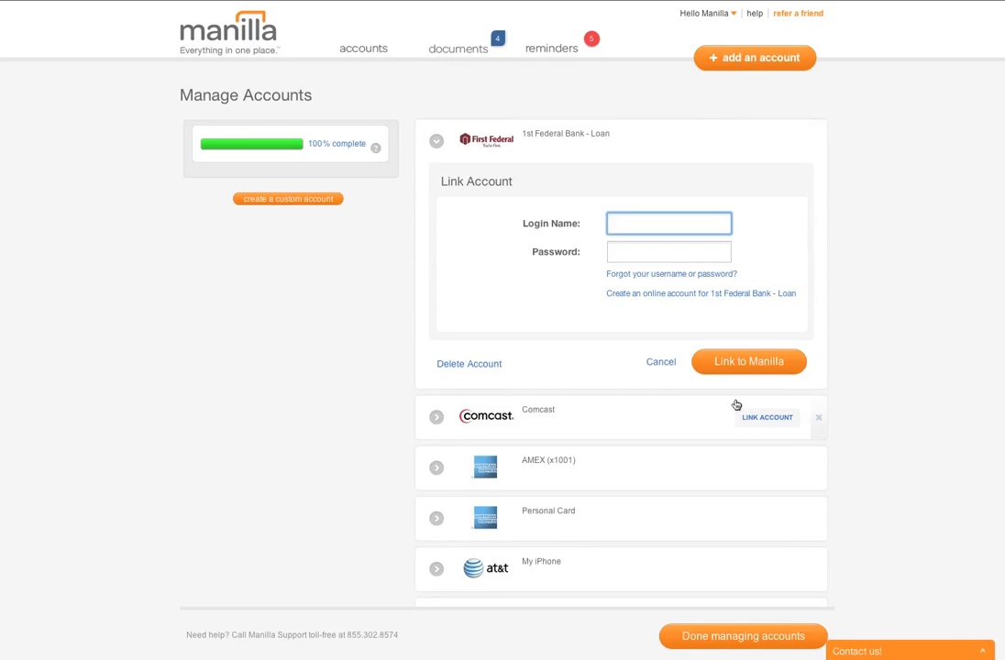
Enter 'Manilla' in the 1st Federal Bank - Loan login form.
text(Manilla)
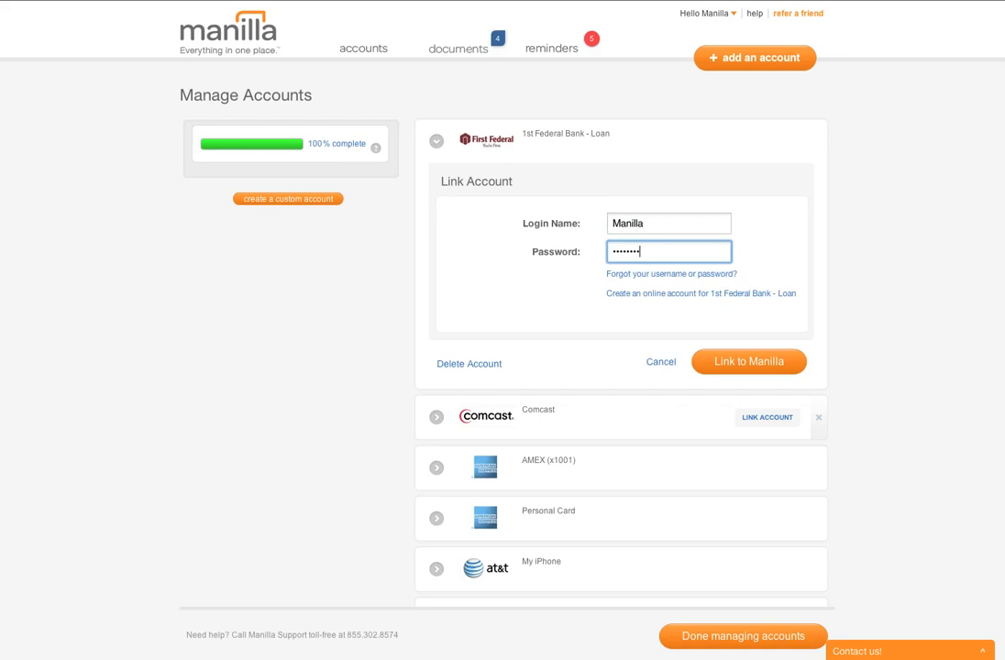
mouse_move(421, 114)
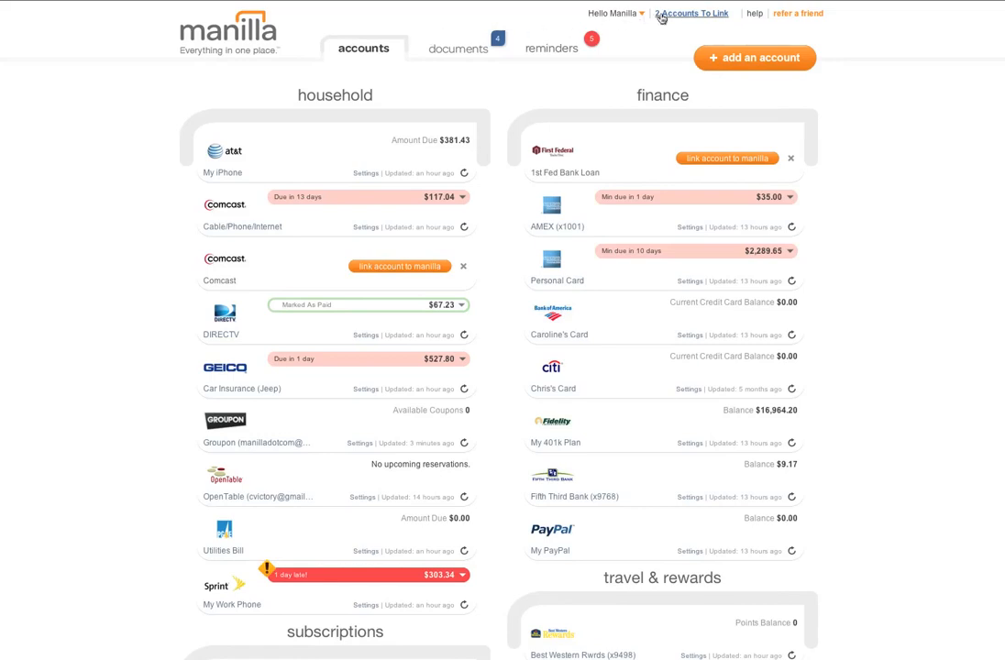
mouse_move(663, 17)
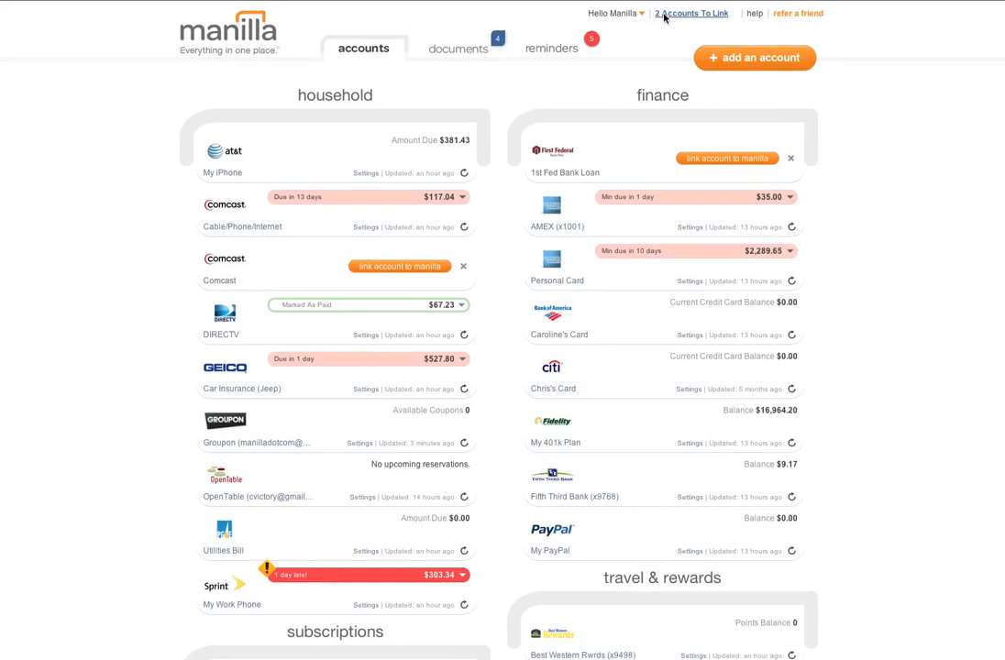
View the 2 accounts to link and reopen the 1st Federal Bank - Loan login form.
click(694, 13)
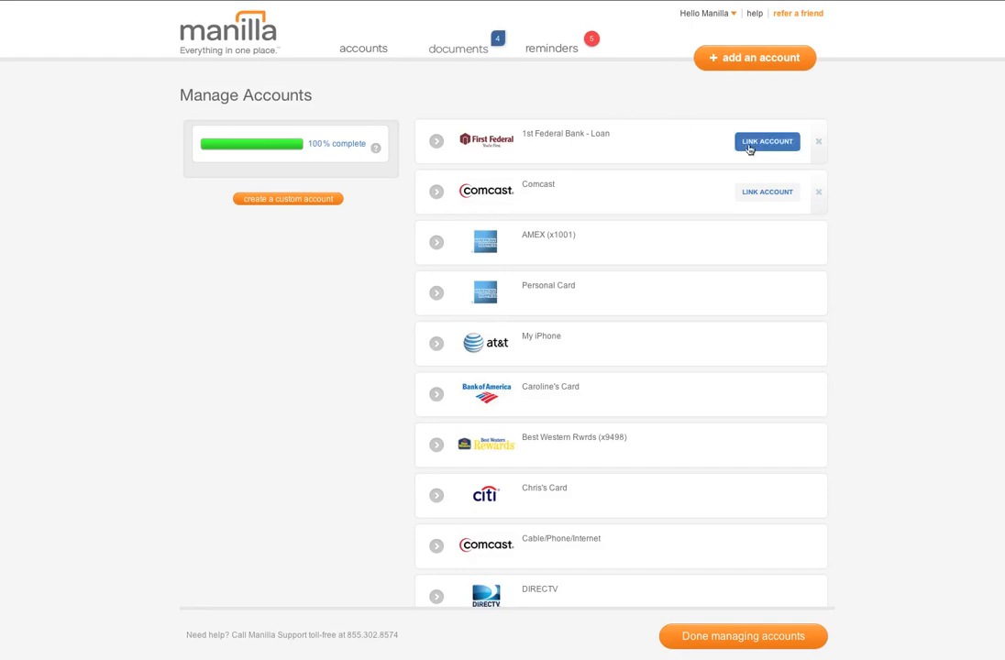
click(767, 141)
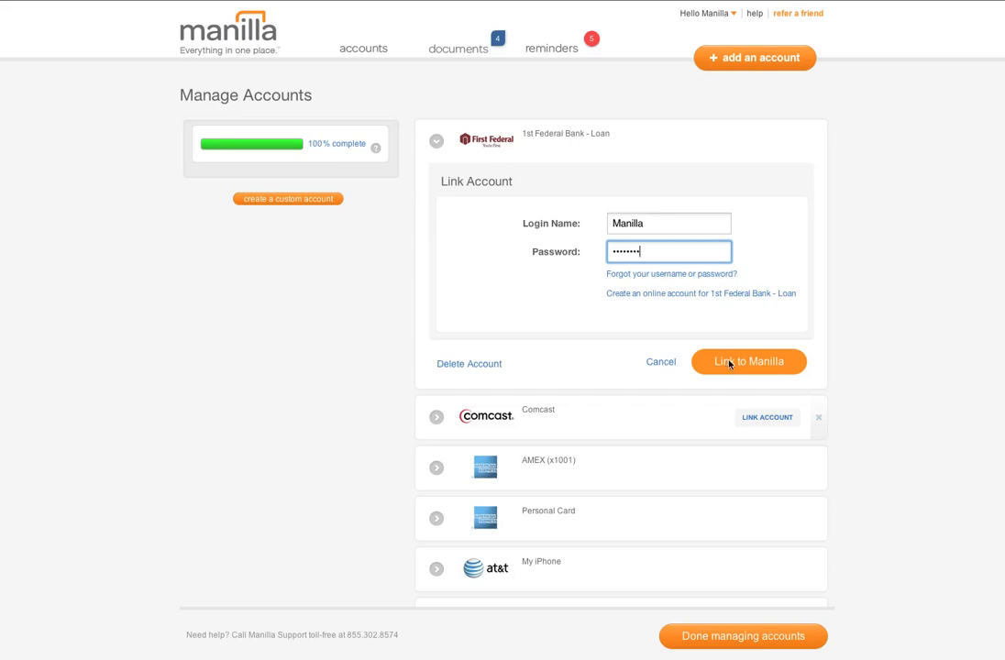
mouse_move(688, 275)
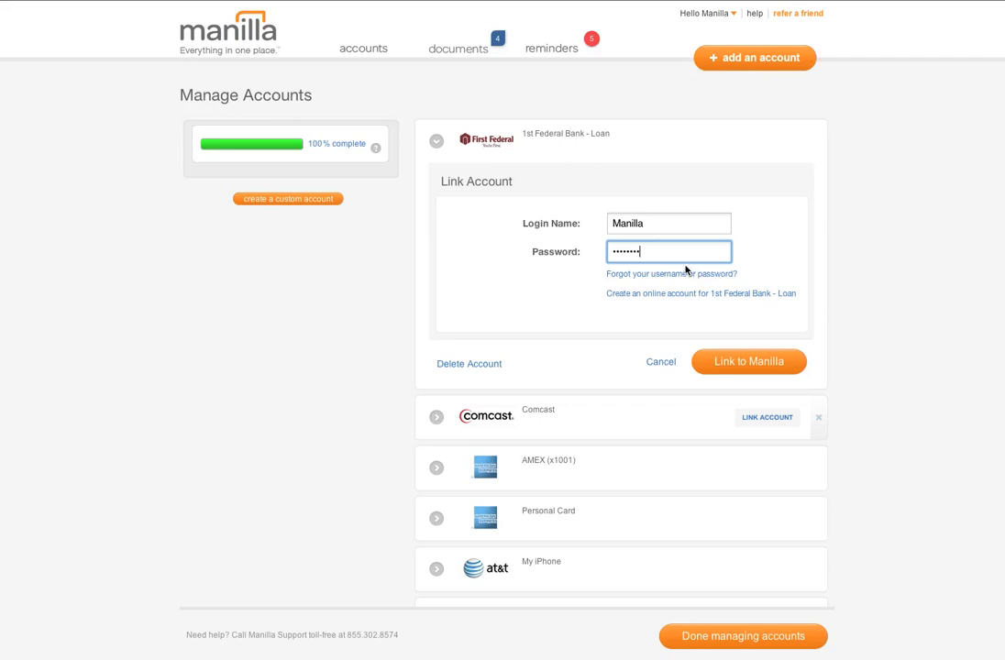
mouse_move(363, 47)
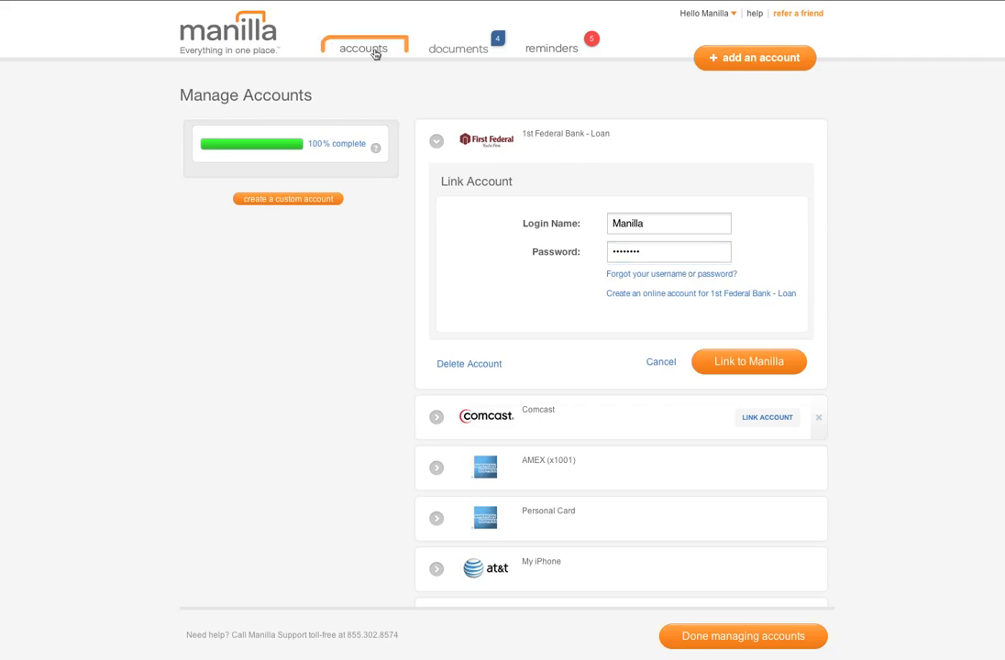